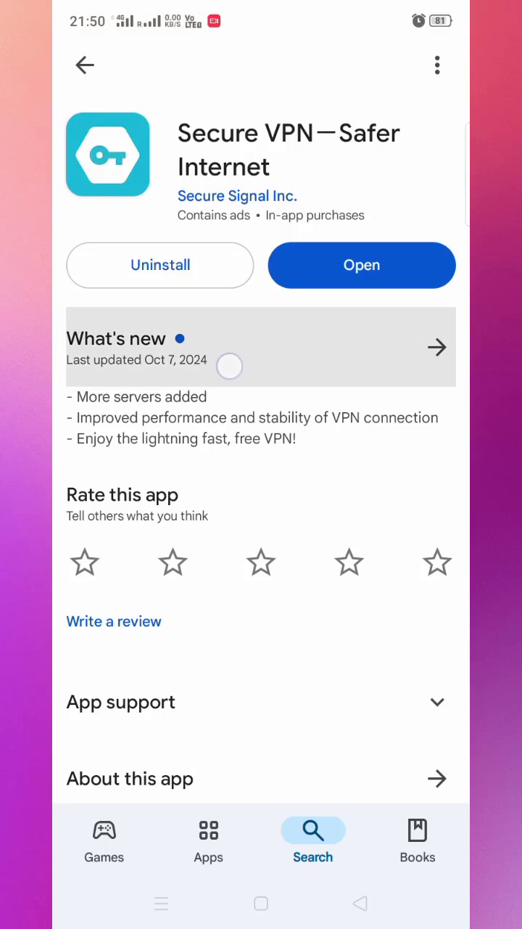
# Launch the installed Secure VPN app from its Play Store page
pyautogui.click(362, 264)
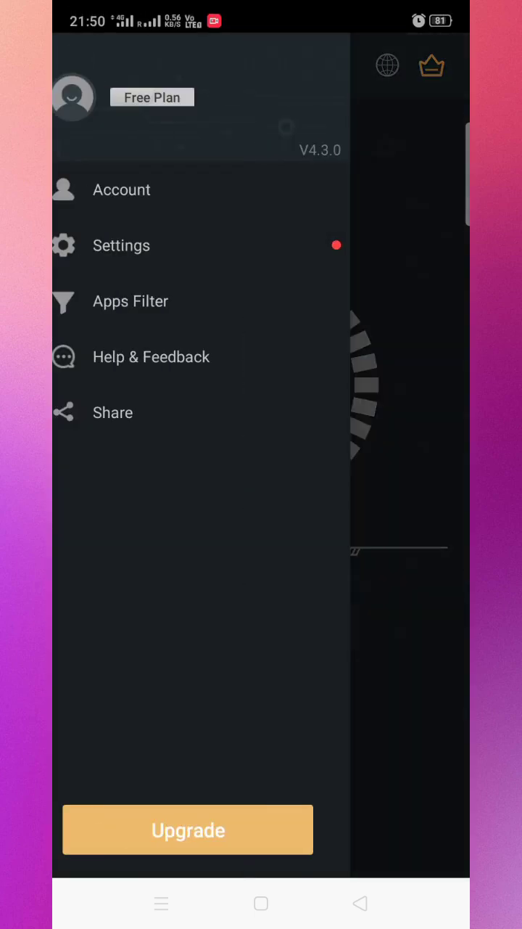
# Check the mostly Pro-locked server list, then leave Secure VPN for the modding tools folder
pyautogui.click(122, 189)
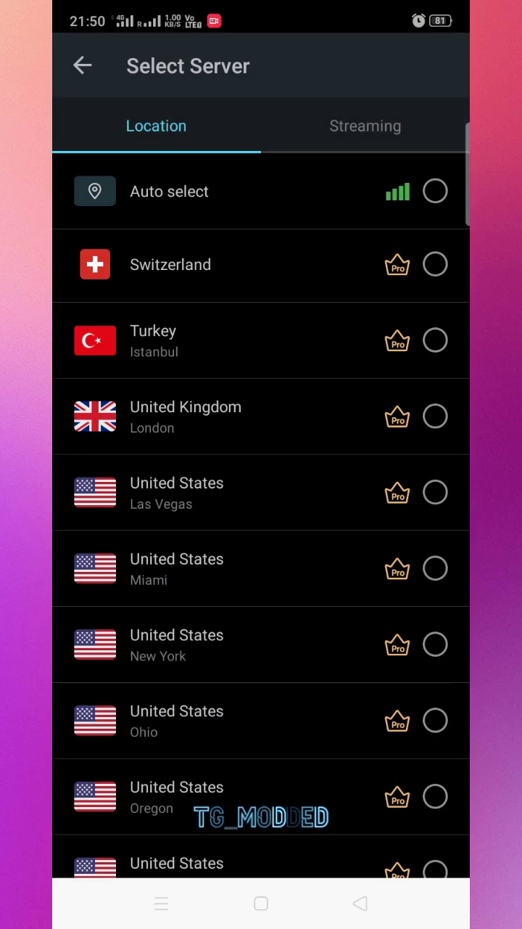
pyautogui.click(81, 65)
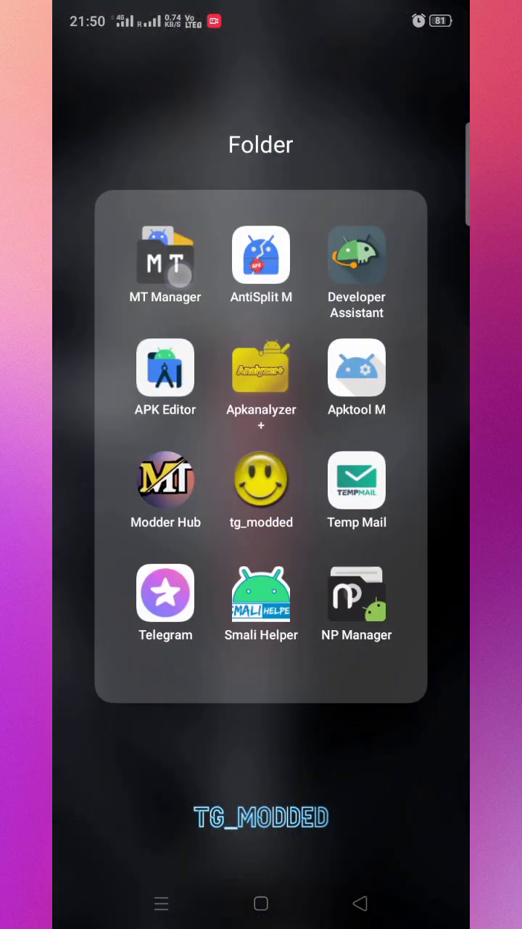
# Launch MT Manager and run Kill Signature Verification on the Secure VPN APK
pyautogui.click(165, 254)
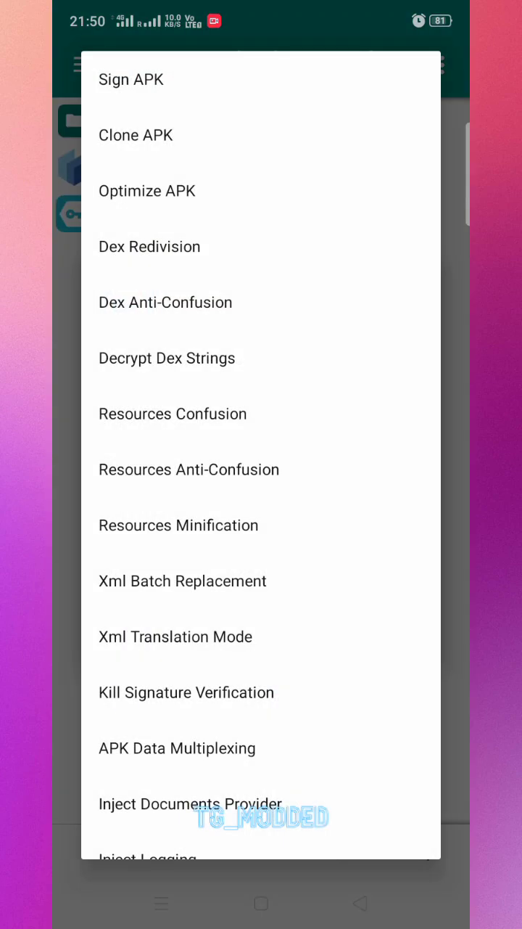
pyautogui.click(186, 692)
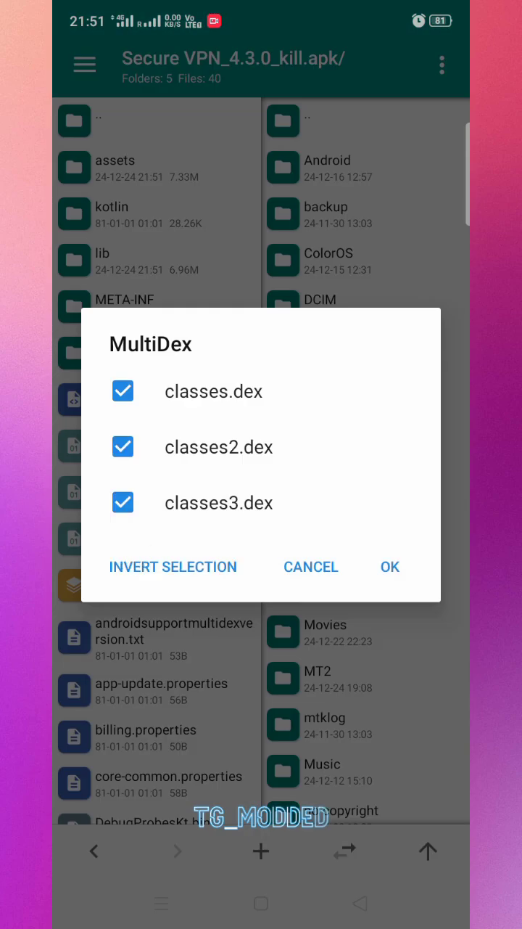
# Confirm all three dex files and search for the string constant "code" across them
pyautogui.click(389, 565)
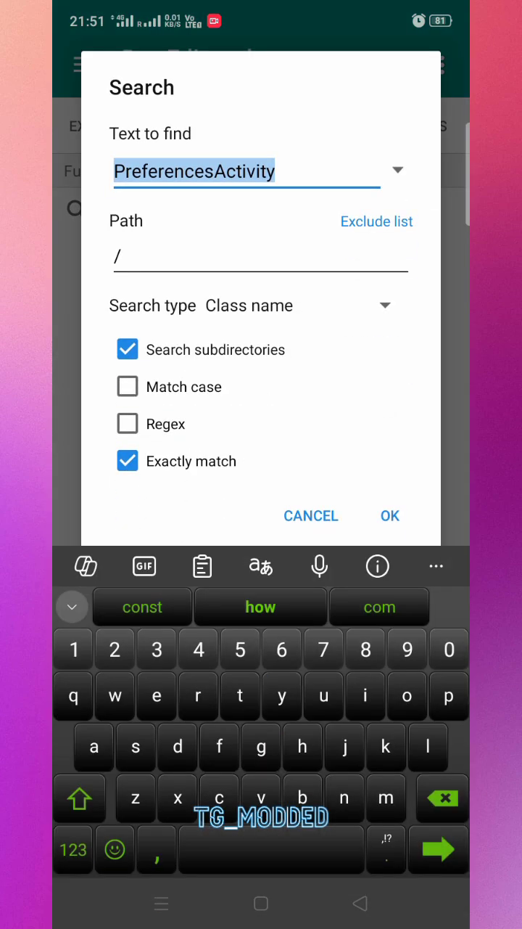
pyautogui.write('"code')
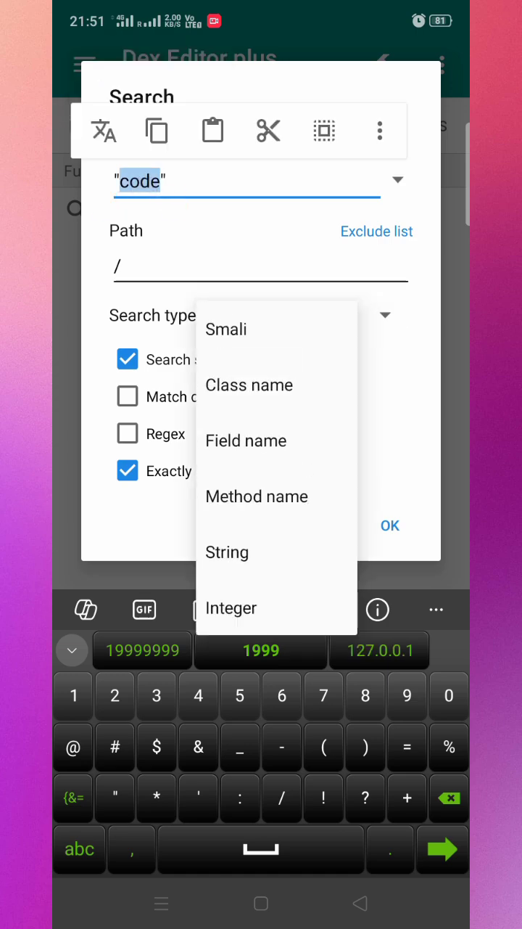
pyautogui.click(389, 525)
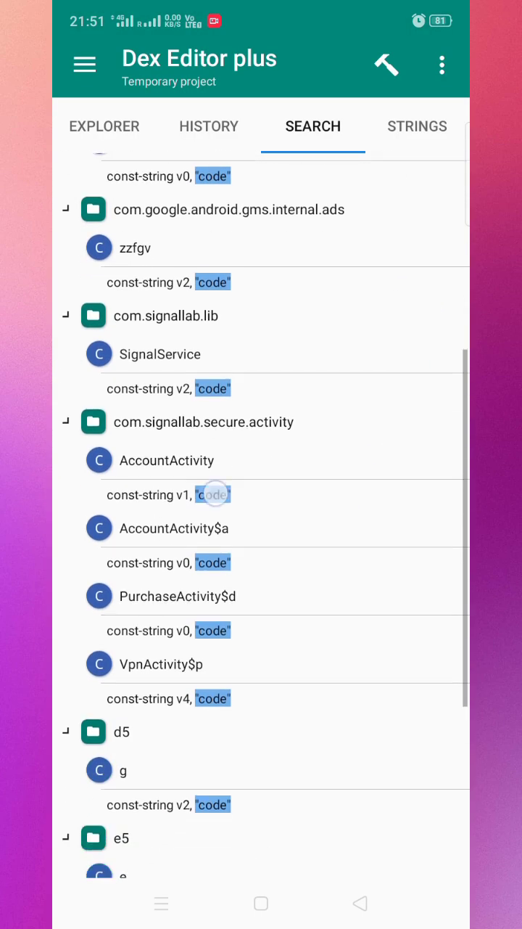
# Make class g's method c return 0x1, save the smali, and update classes2.dex in the APK
pyautogui.click(212, 494)
pyautogui.write('const/4 v0, 0x1')
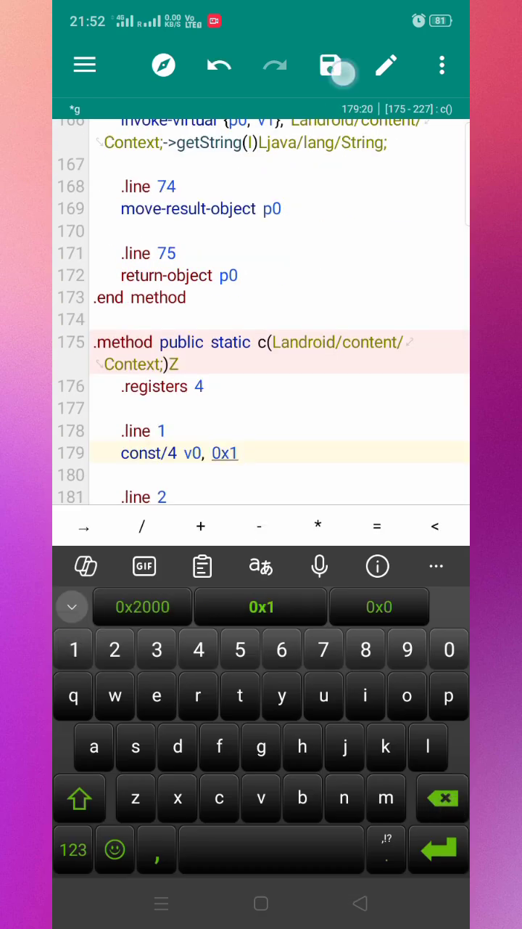
pyautogui.click(330, 64)
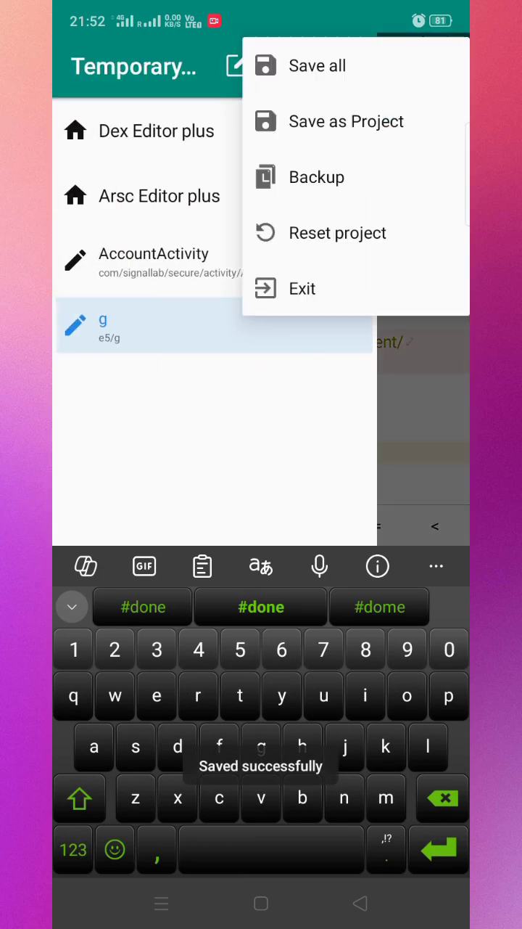
pyautogui.click(316, 66)
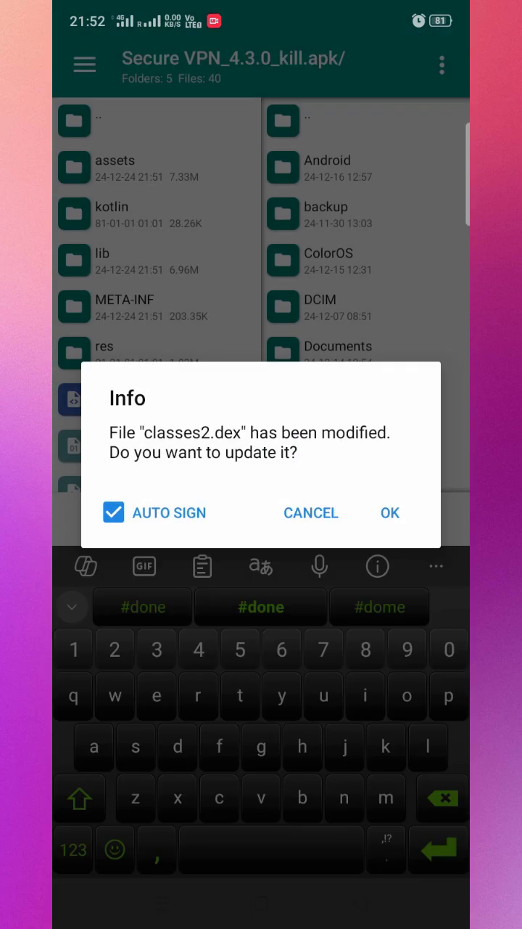
pyautogui.click(388, 512)
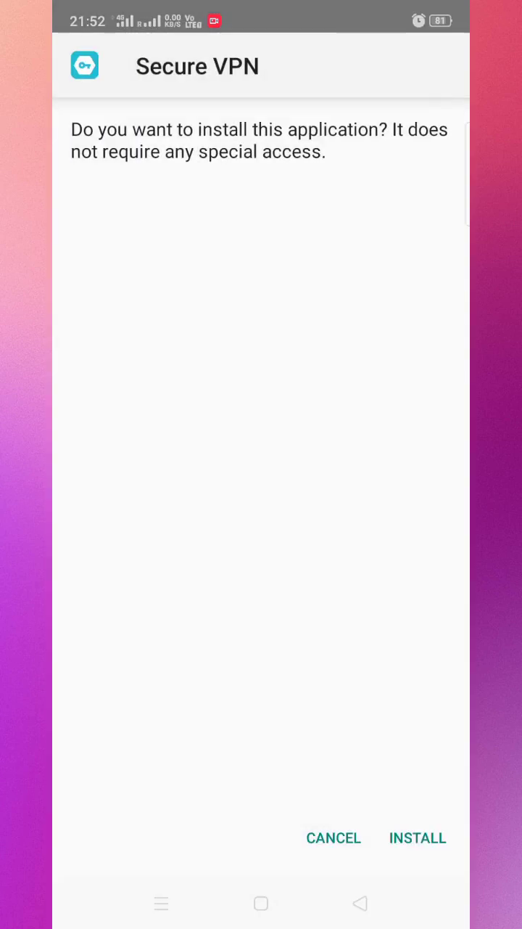
# Install the patched Secure VPN APK and launch it
pyautogui.click(418, 837)
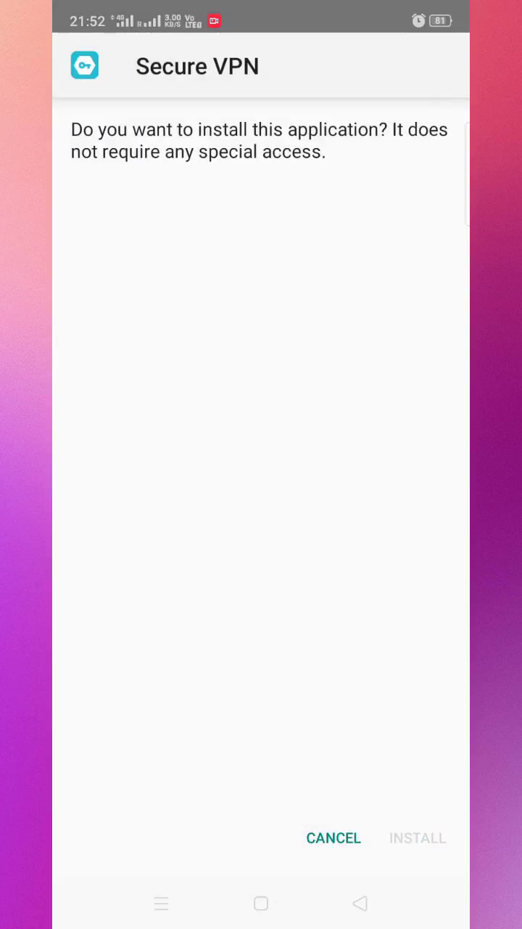
pyautogui.click(417, 837)
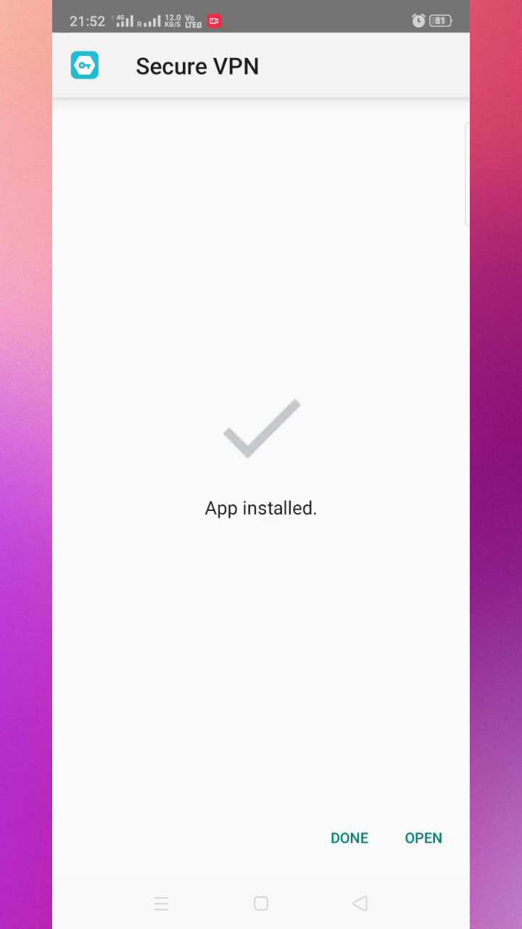
pyautogui.click(423, 837)
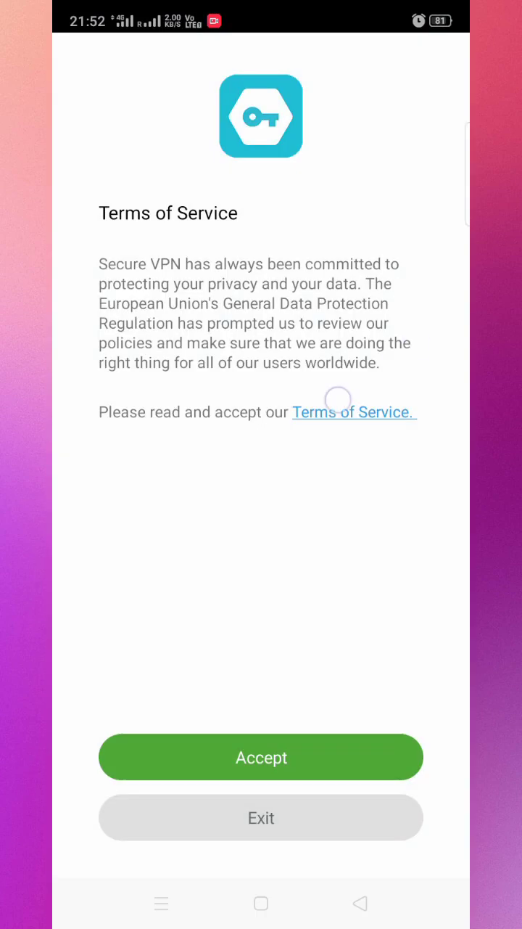
# Accept the Terms of Service and connect the VPN
pyautogui.click(261, 757)
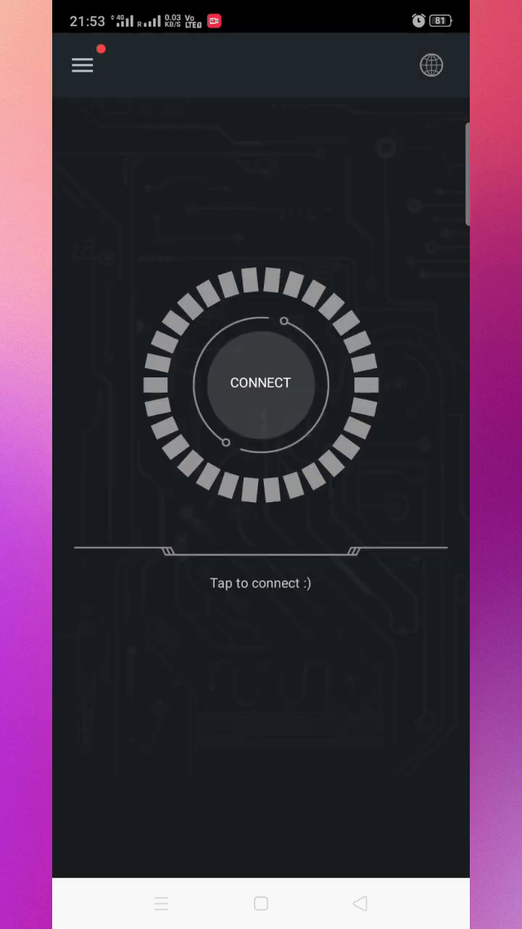
pyautogui.click(81, 66)
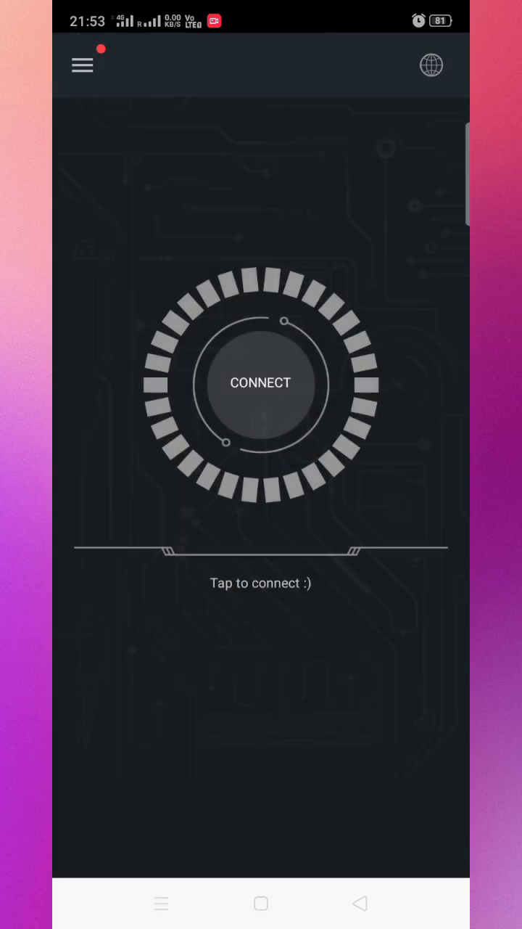
pyautogui.click(261, 383)
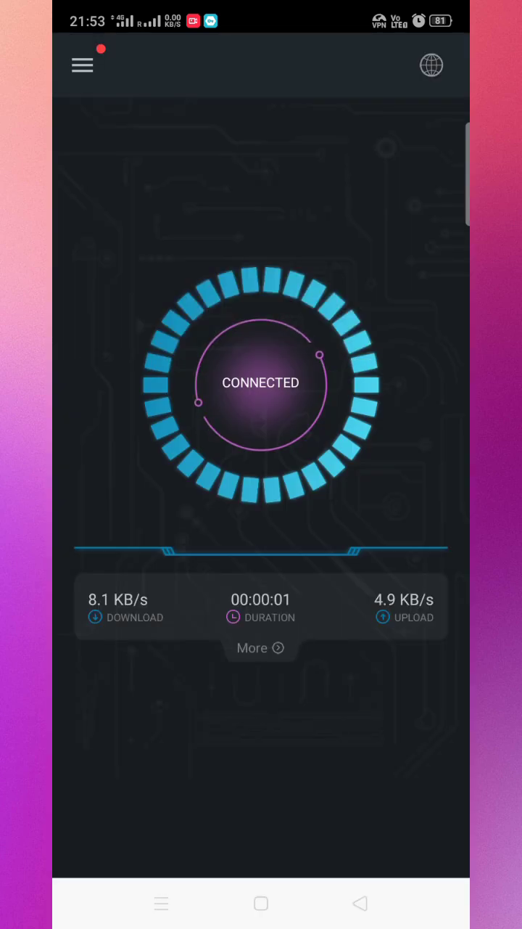
# Enable Keep connected when the screen is off in Settings, with Remove Ads on
pyautogui.click(82, 66)
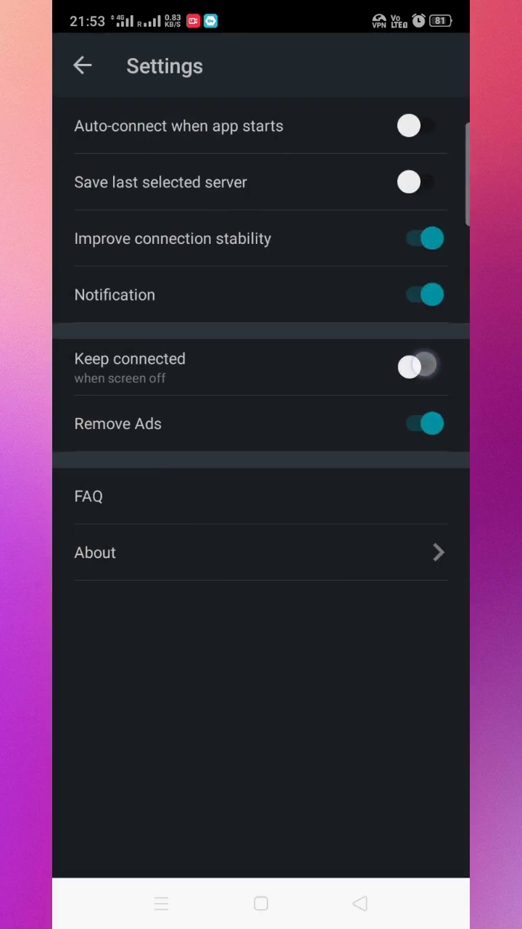
pyautogui.click(422, 367)
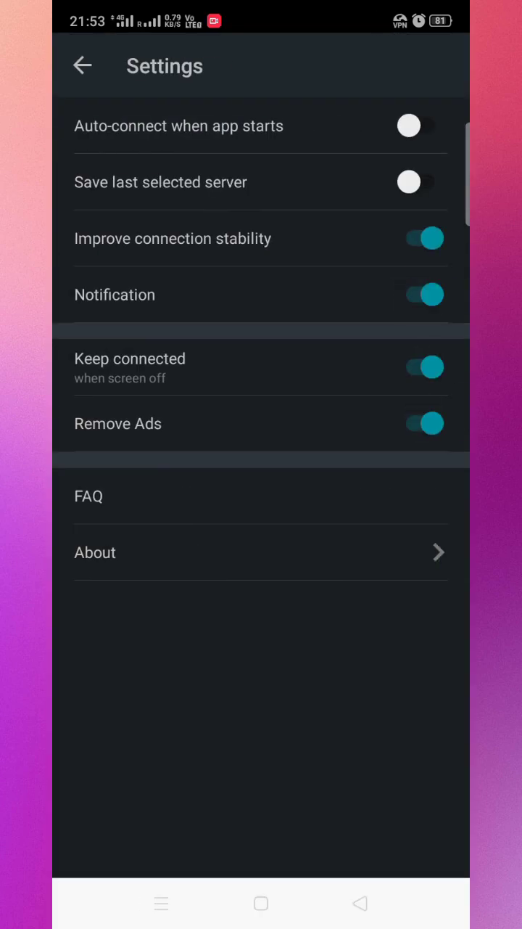